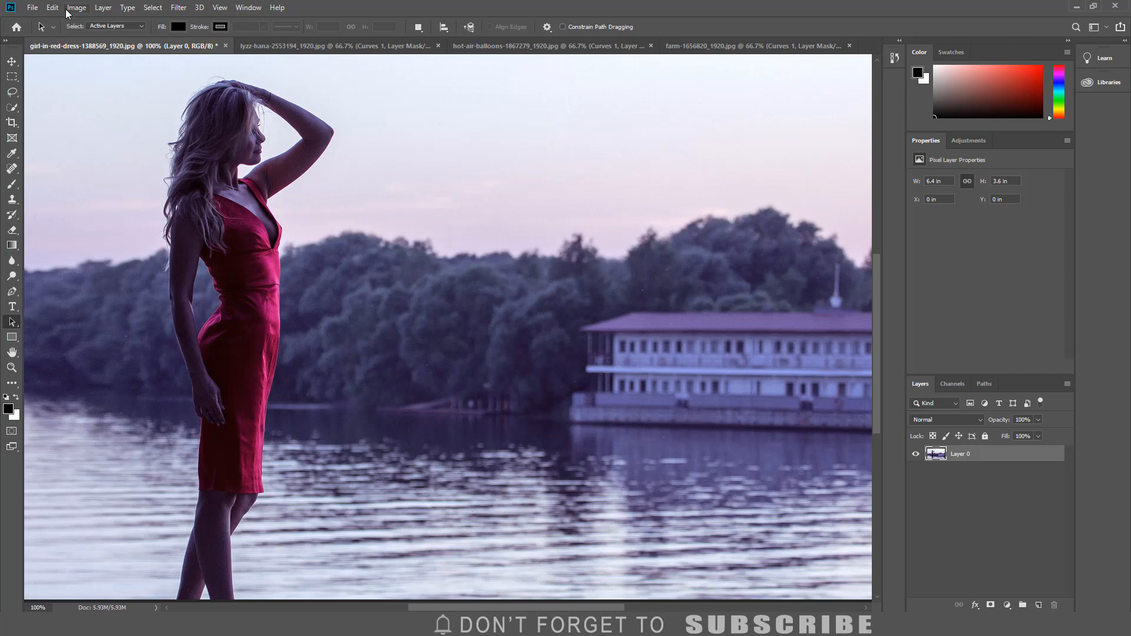
# - Convert the photo from Image > Mode to Lab Color
pyautogui.click(75, 7)
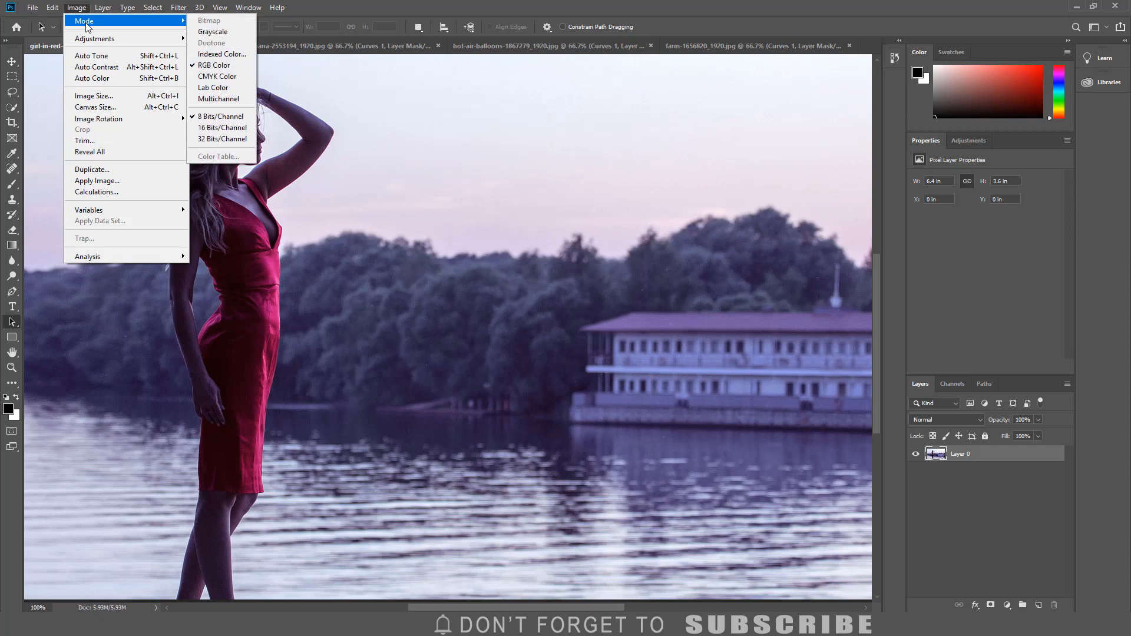
pyautogui.moveTo(214, 87)
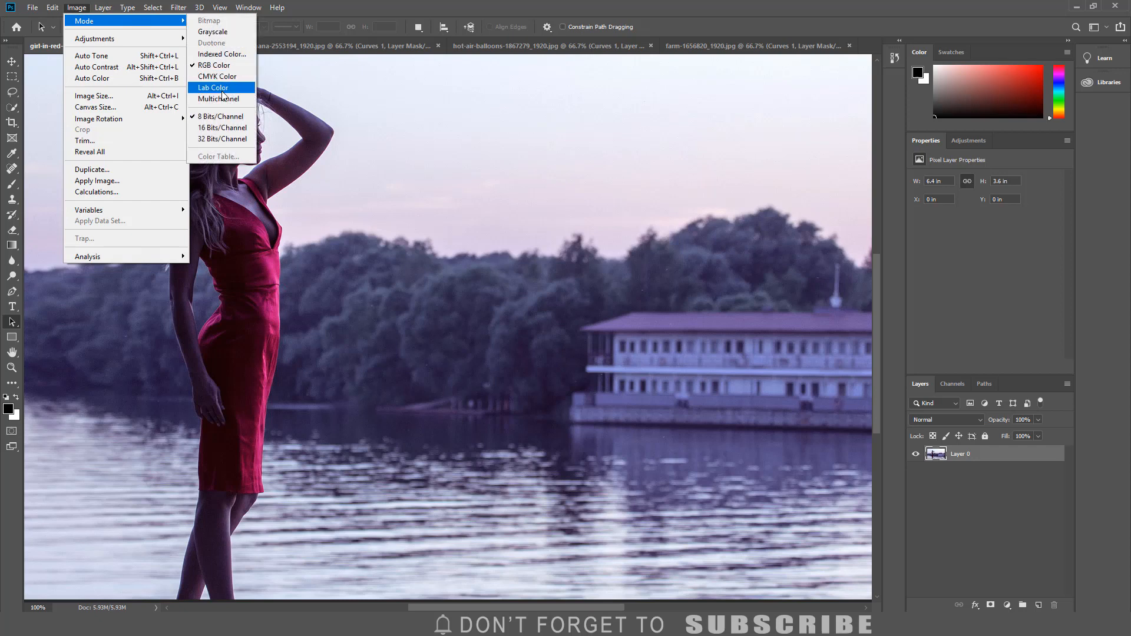
pyautogui.click(213, 87)
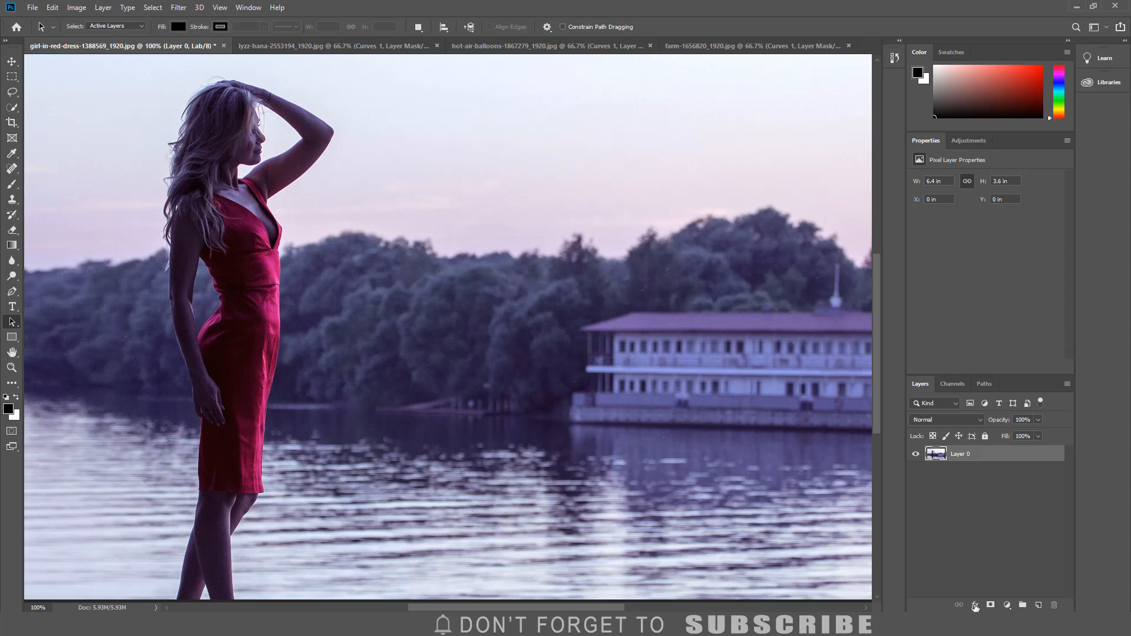
# - Add a Curves adjustment layer above the Lab photo from the Layers panel
pyautogui.click(1007, 605)
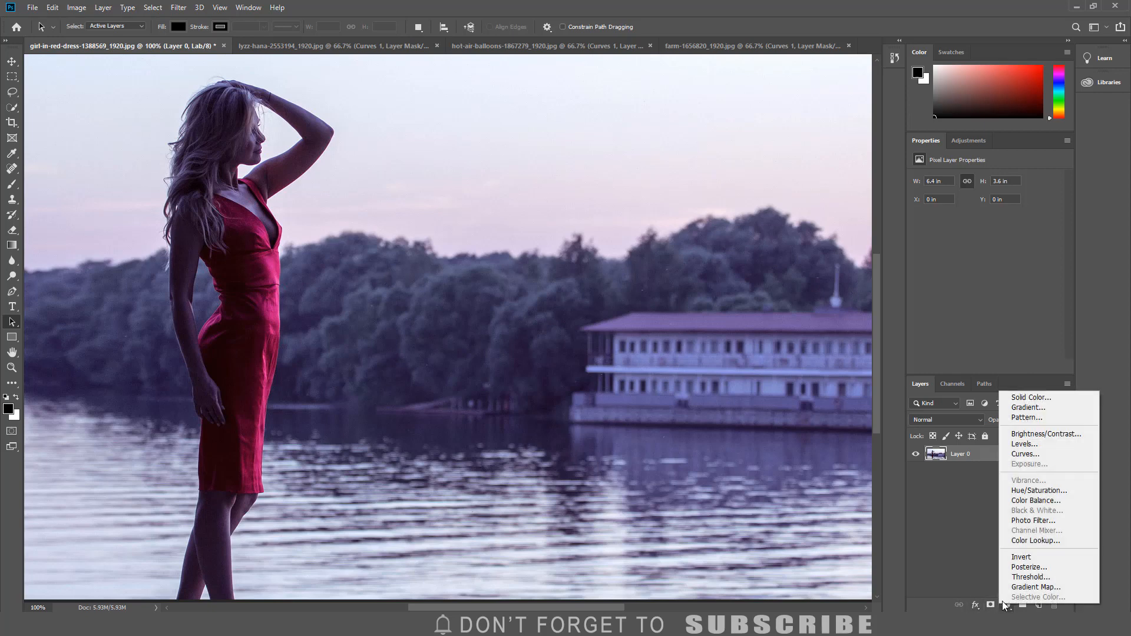
pyautogui.click(1025, 454)
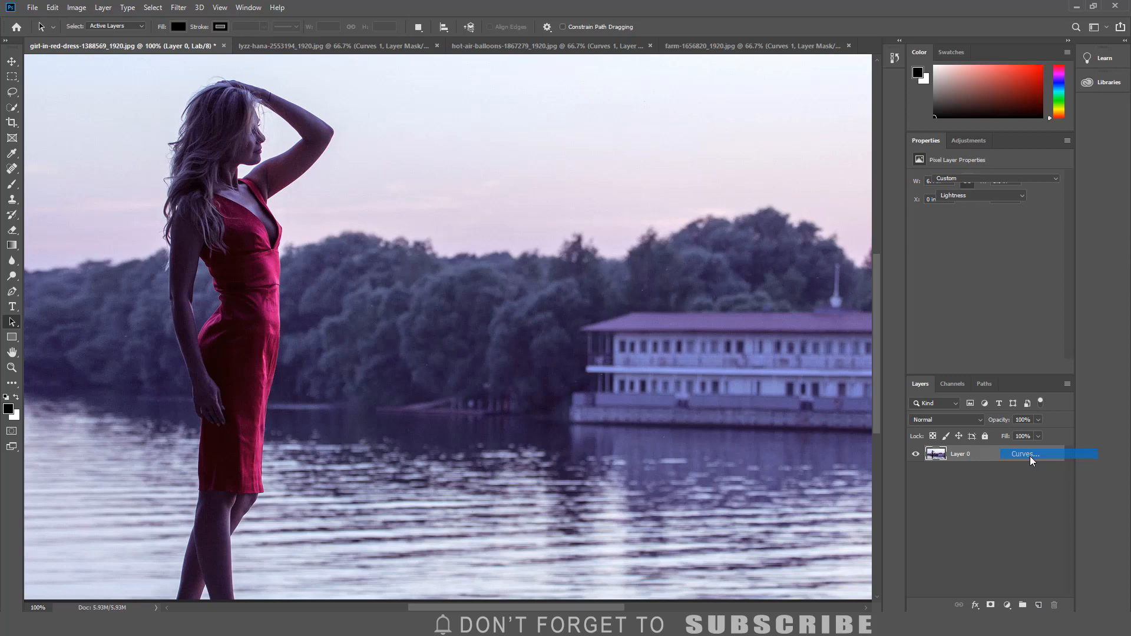
pyautogui.click(1030, 453)
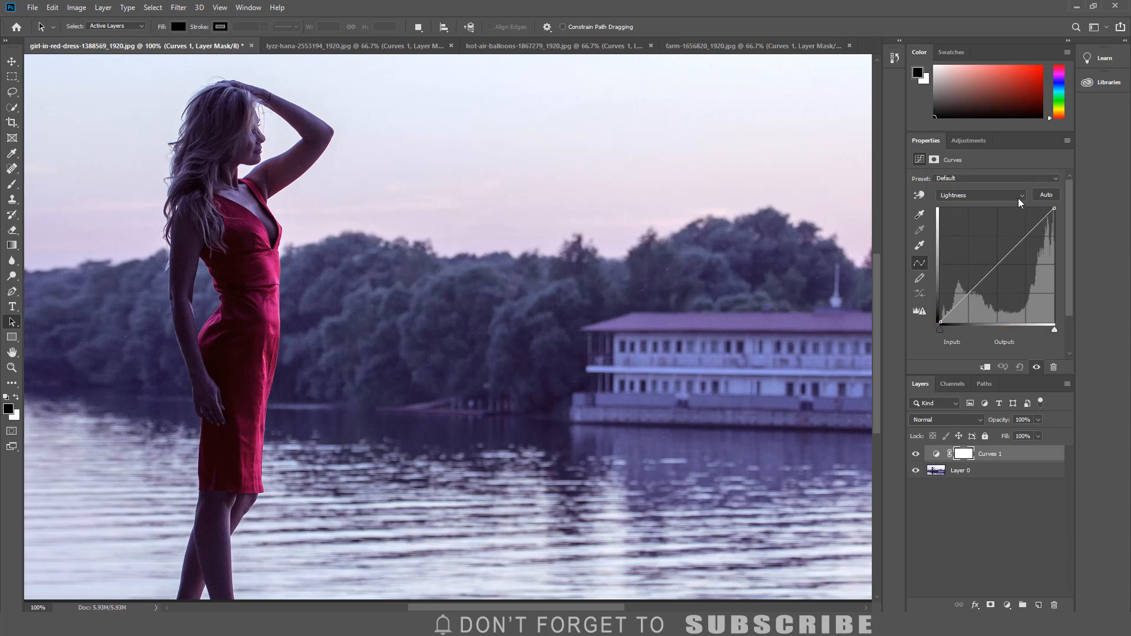
# - Switch the Curves channel to a and steepen its curve for vivid red-magenta
pyautogui.click(979, 194)
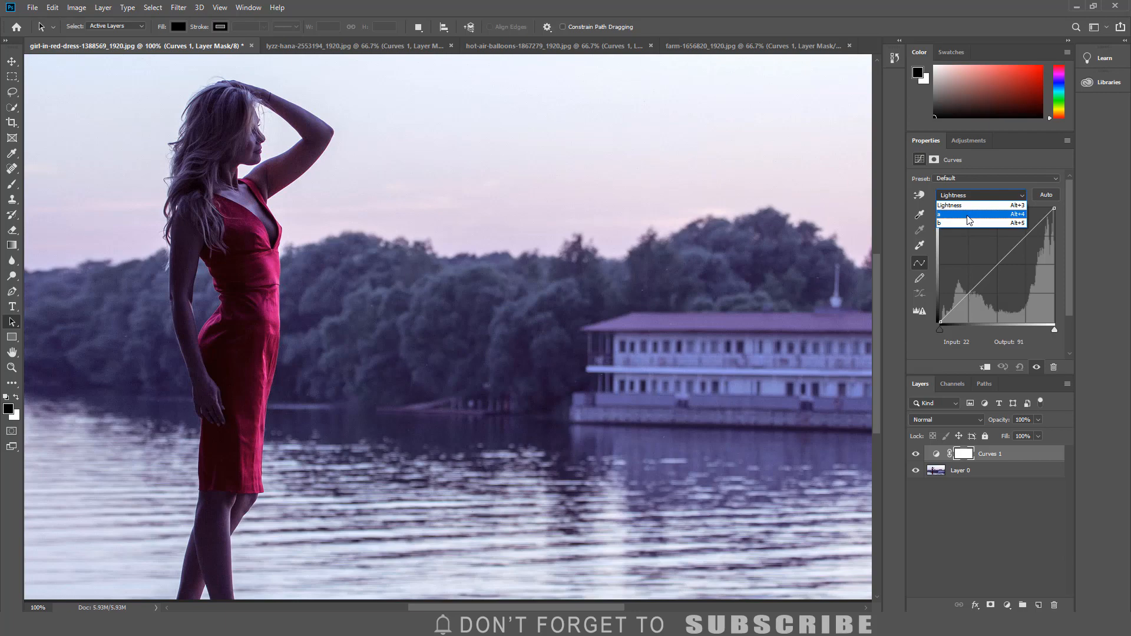
pyautogui.click(968, 214)
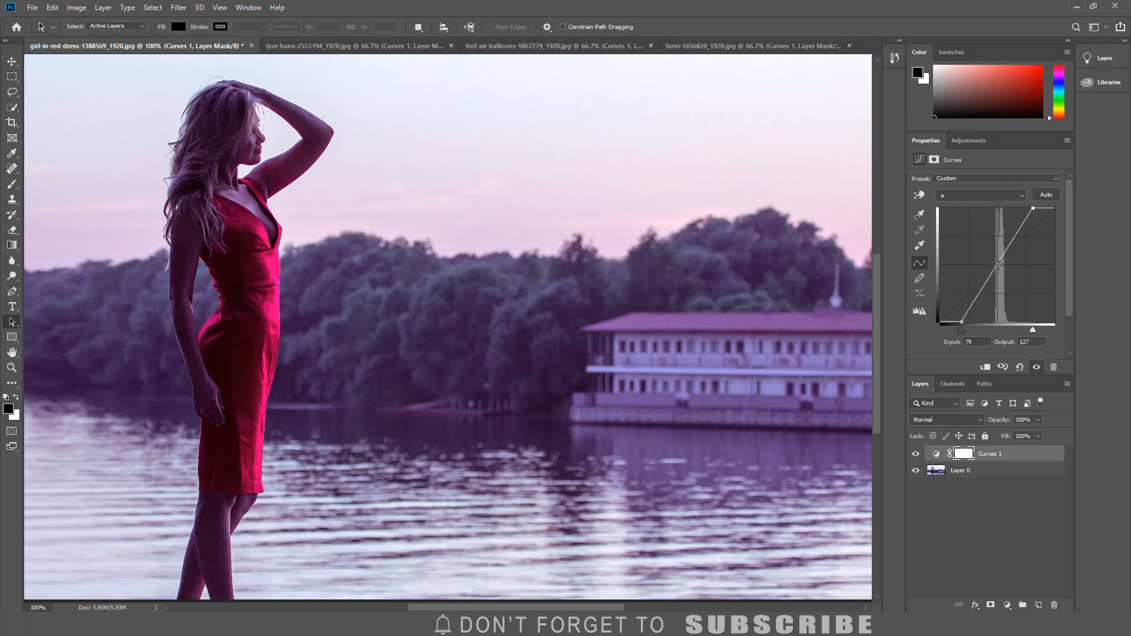
# - Switch the Curves channel to b and steepen it toward stronger blues
pyautogui.click(978, 194)
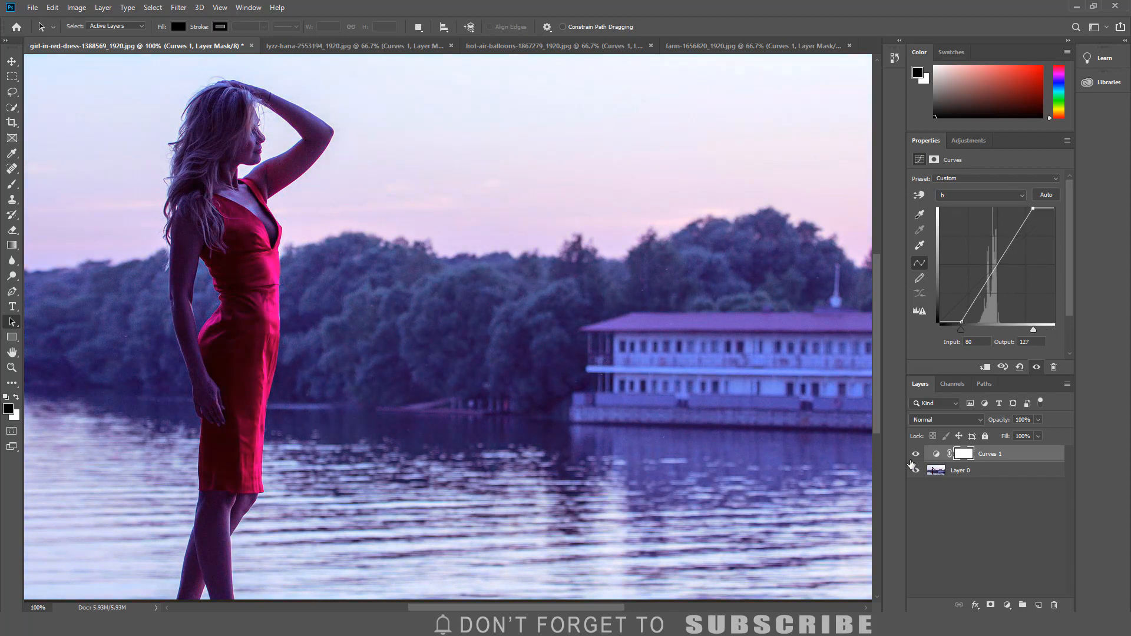
pyautogui.click(917, 454)
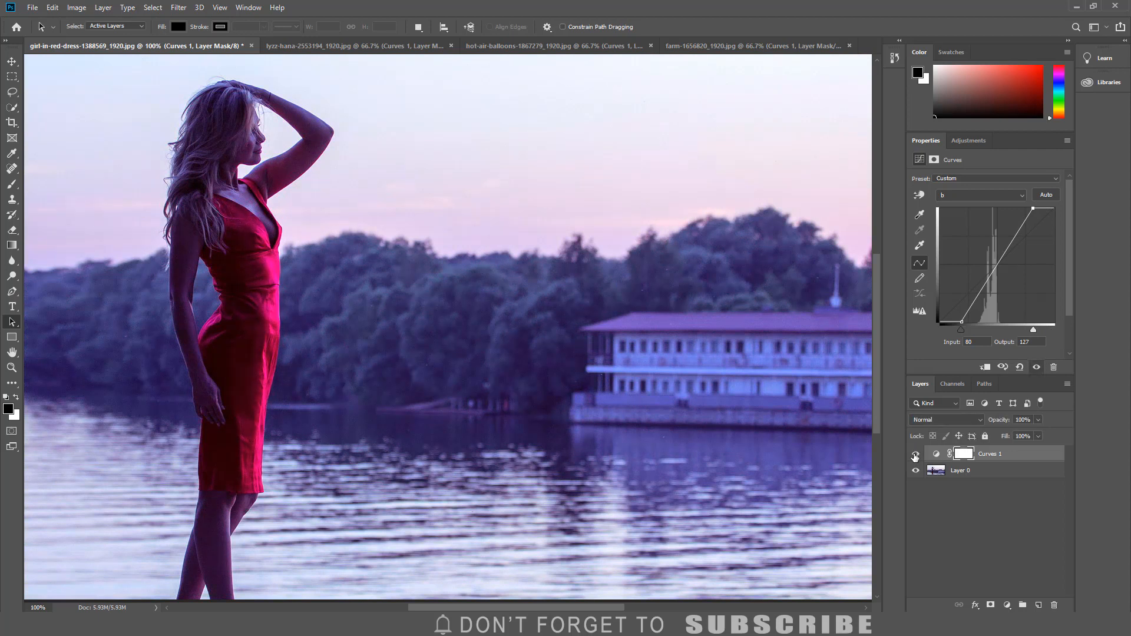
pyautogui.click(915, 455)
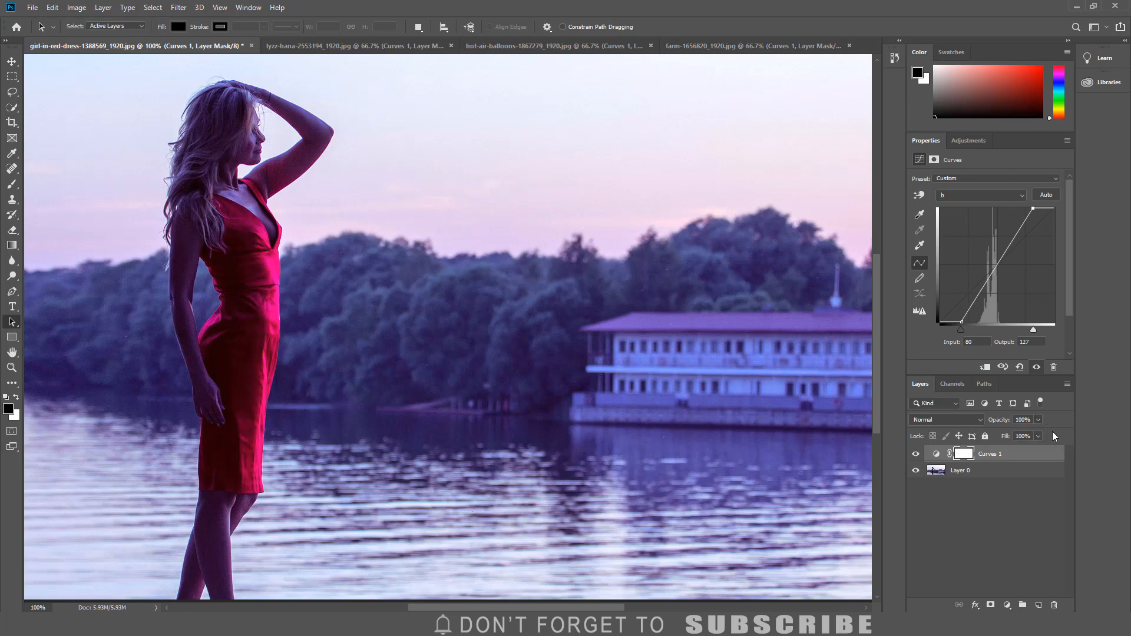
pyautogui.moveTo(1000, 487)
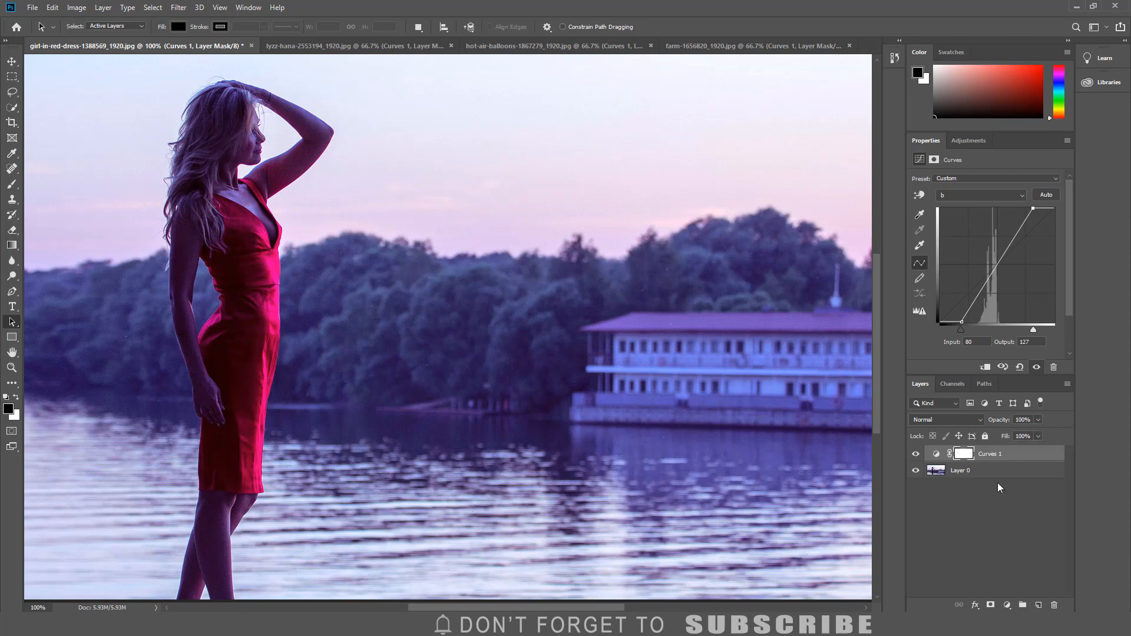
pyautogui.moveTo(997, 519)
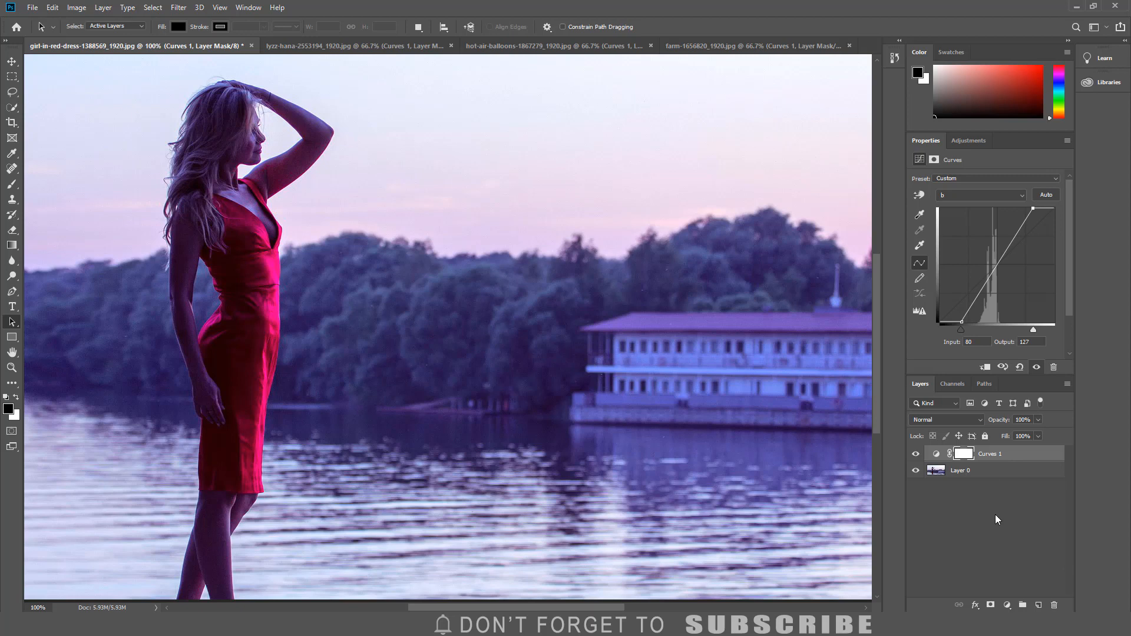
# - Add a mask to the Curves layer and pick the Brush tool for painting it
pyautogui.click(991, 606)
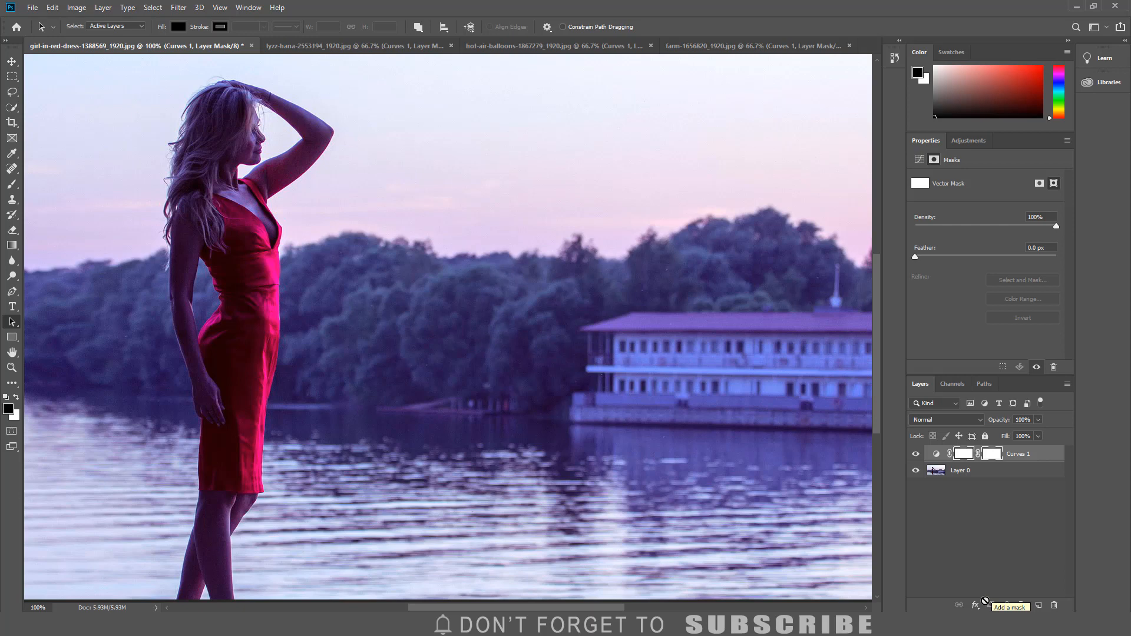
pyautogui.moveTo(12, 412)
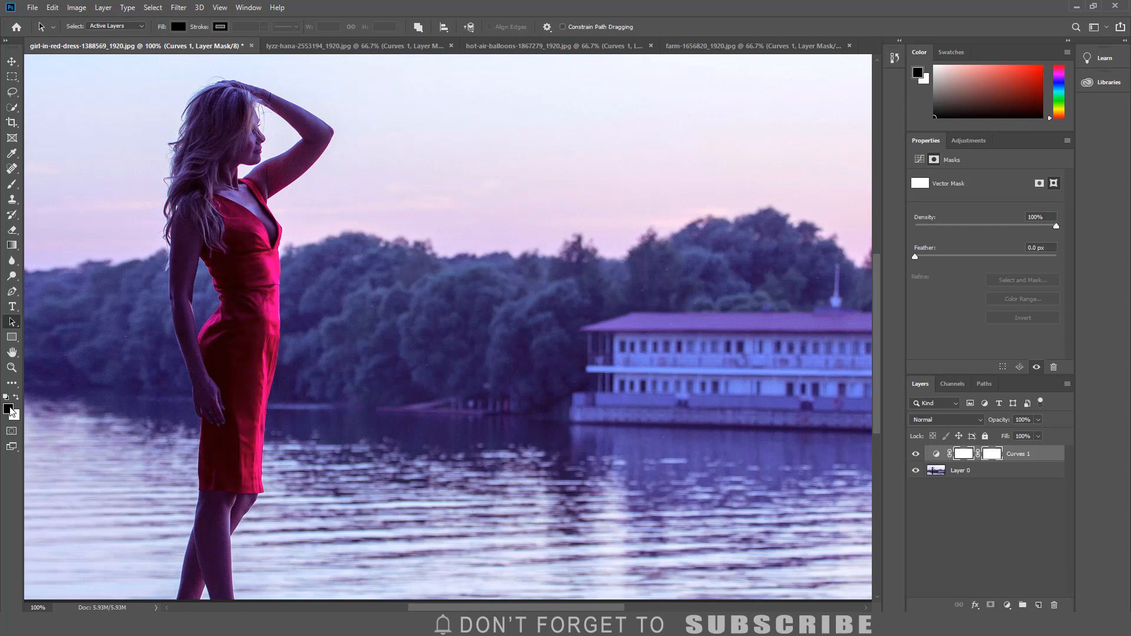
pyautogui.moveTo(22, 243)
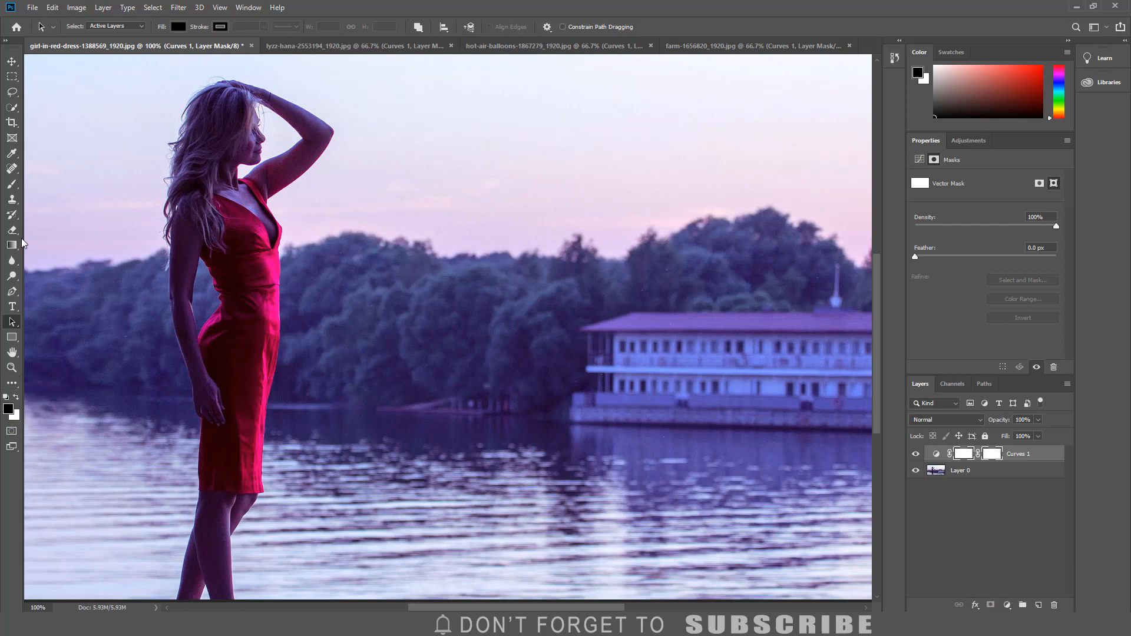
pyautogui.click(12, 184)
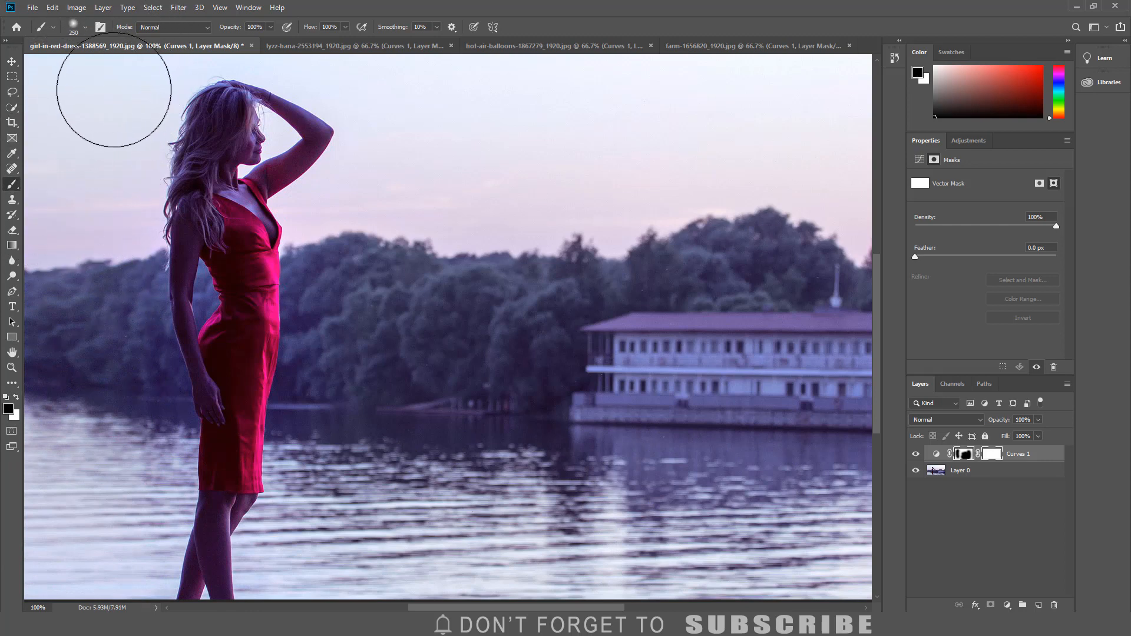
pyautogui.moveTo(152, 300)
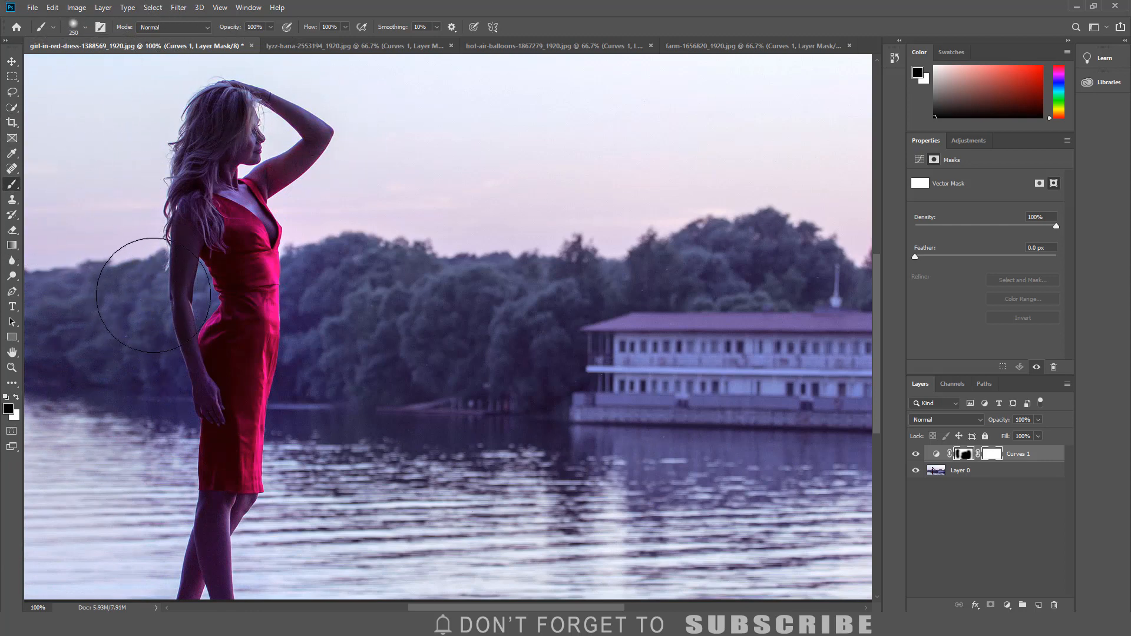